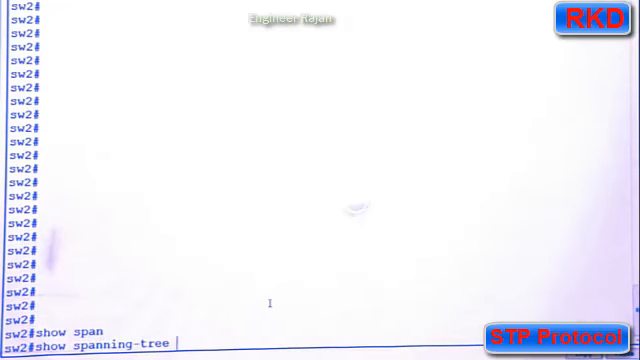
# Show sw2's VLAN summary with 'show vlan brief', confirming VLAN 150 'ccna' active on Fa0/24
pyautogui.write('show vlan brief')
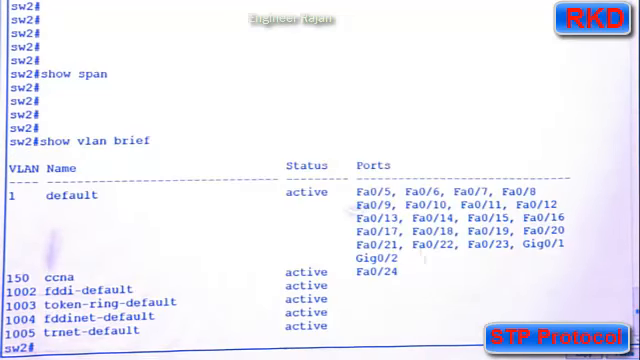
pyautogui.doubleClick(40, 271)
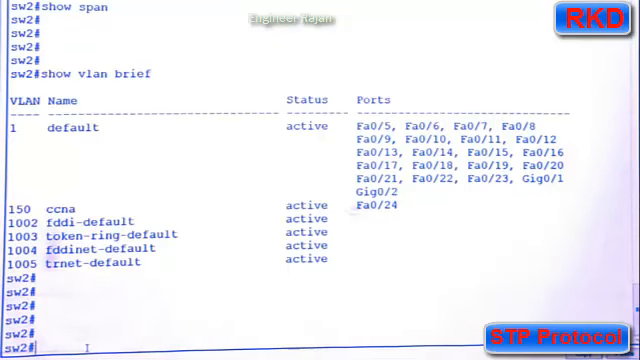
# Run 'show spanning-tree vlan' with a VLAN ID on sw2
pyautogui.write('show spa')
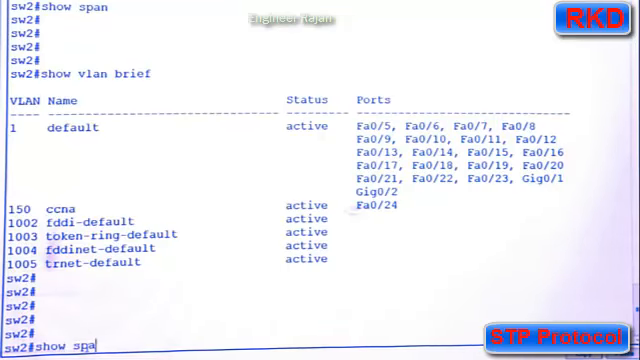
pyautogui.write('show spanning-tree vlan')
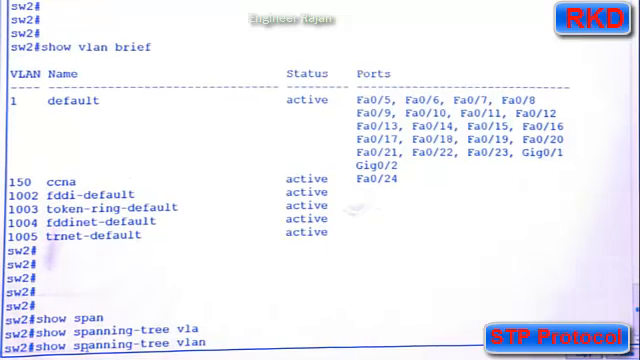
pyautogui.write('1')
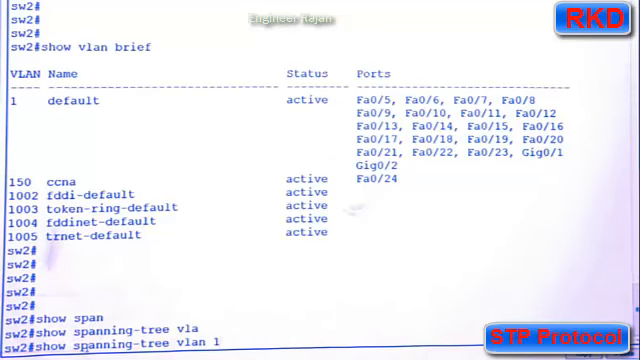
pyautogui.press('enter')
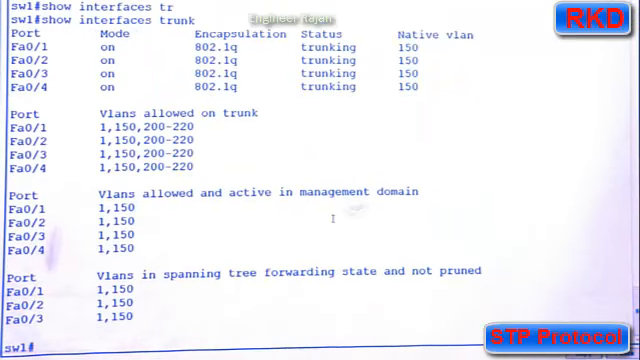
# Add blank prompt lines and type 'show spanning-tree vlan 150' at sw1's prompt
pyautogui.press('enter')
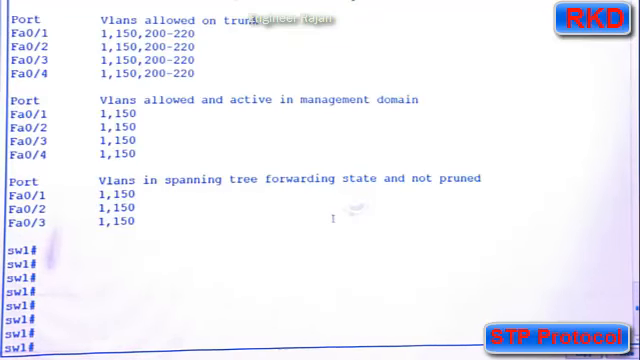
pyautogui.write('s')
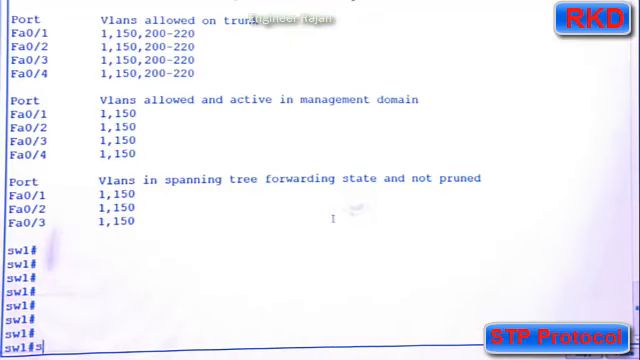
pyautogui.write('show spanning-tree vlan 150')
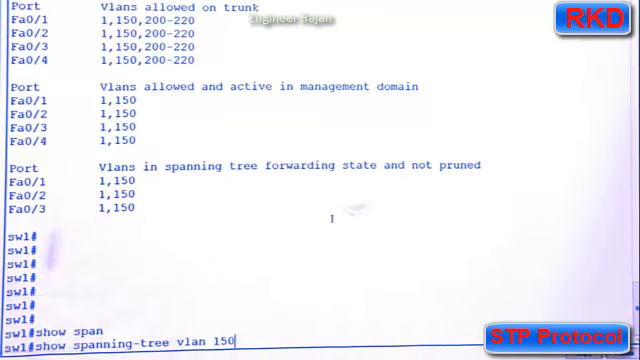
# Execute 'show spanning-tree vlan 150' on sw1 to view its port roles
pyautogui.press('enter')
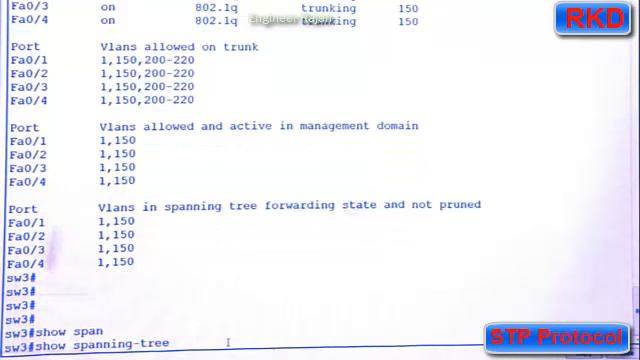
# Type 'show spanning-tree vlan 150' on sw3
pyautogui.write('vlan 150')
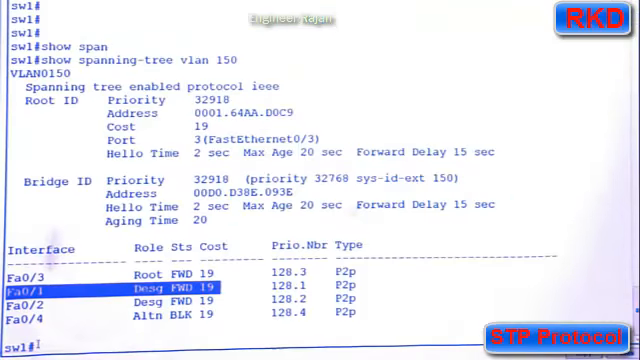
# On sw1, enter 'conf t', list 'spanning-tree vlan 150 ?' options, and start typing 'priority'
pyautogui.click(40, 288)
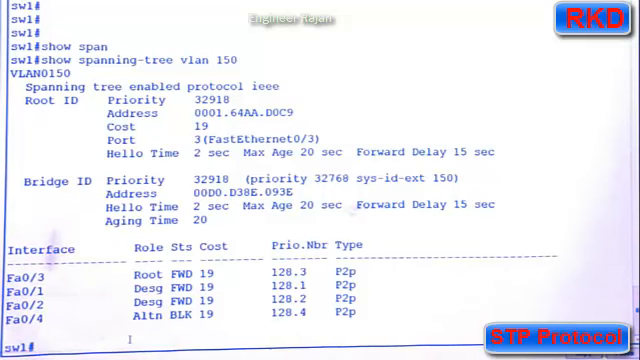
pyautogui.write('conf t')
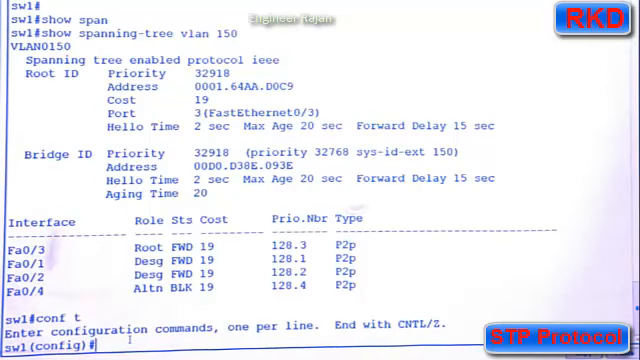
pyautogui.write('span')
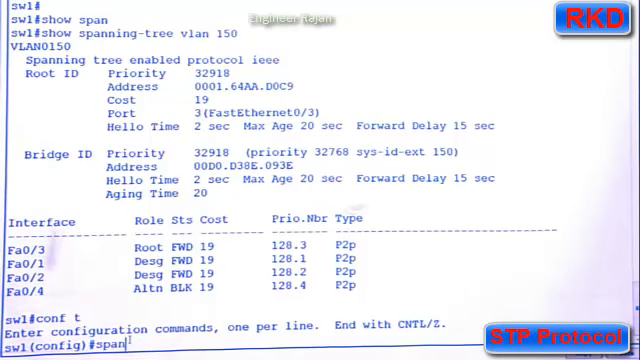
pyautogui.write('spanning-tree vlan 150')
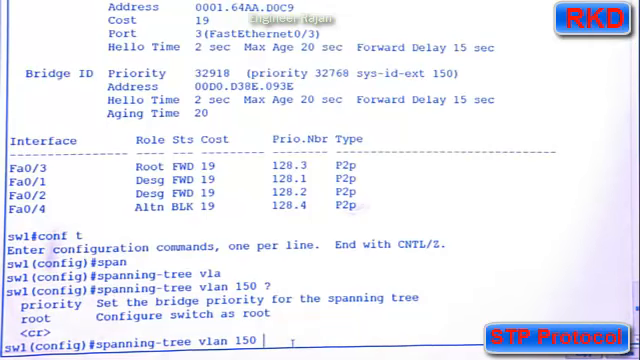
pyautogui.write('priority')
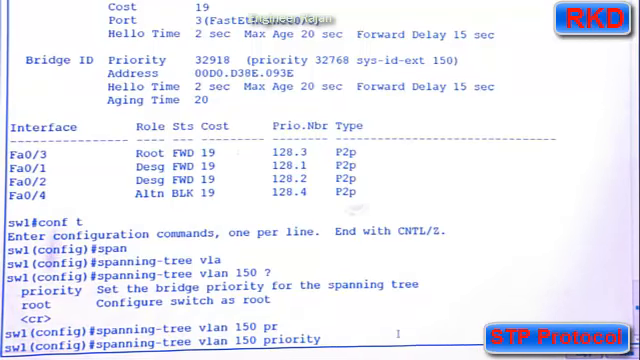
# Submit VLAN 150 priority 100 on sw1, rejected because priorities must be 4096 increments
pyautogui.write('1')
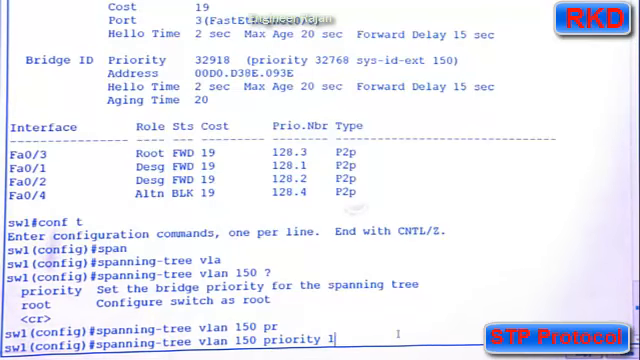
pyautogui.press('enter')
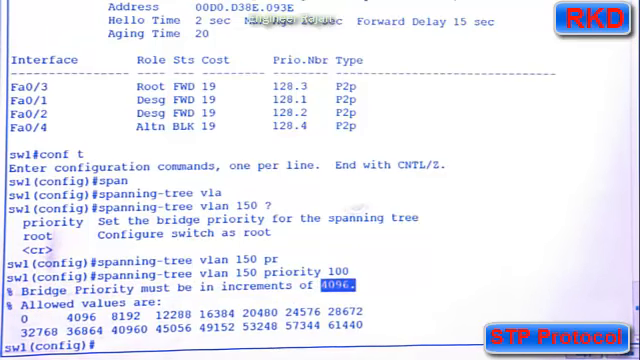
# Give sw1 VLAN 150 bridge priority 0, then begin typing 'do show span vlan'
pyautogui.write('spanning-tree vlan 150 priority 100')
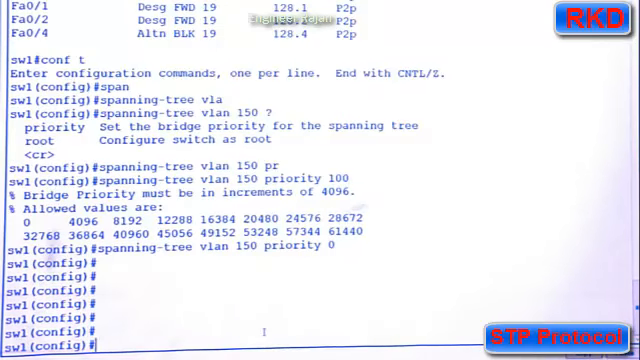
pyautogui.write('do show span')
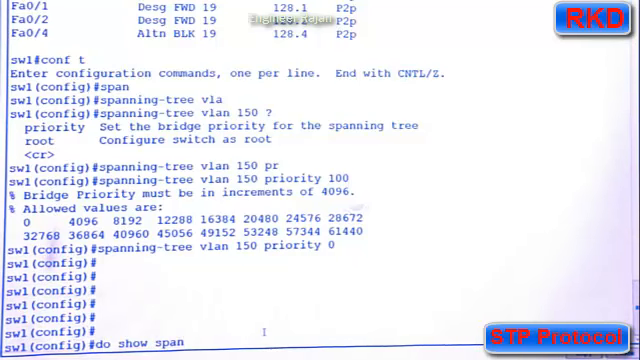
pyautogui.write('vlan')
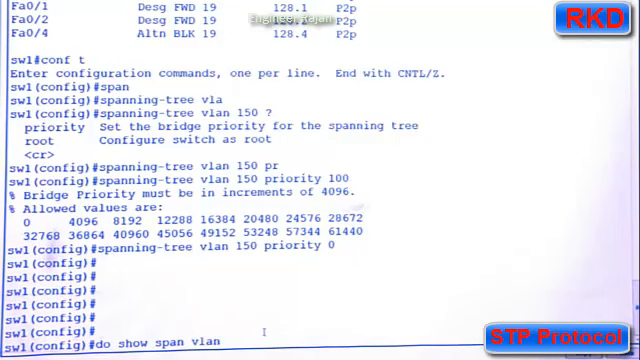